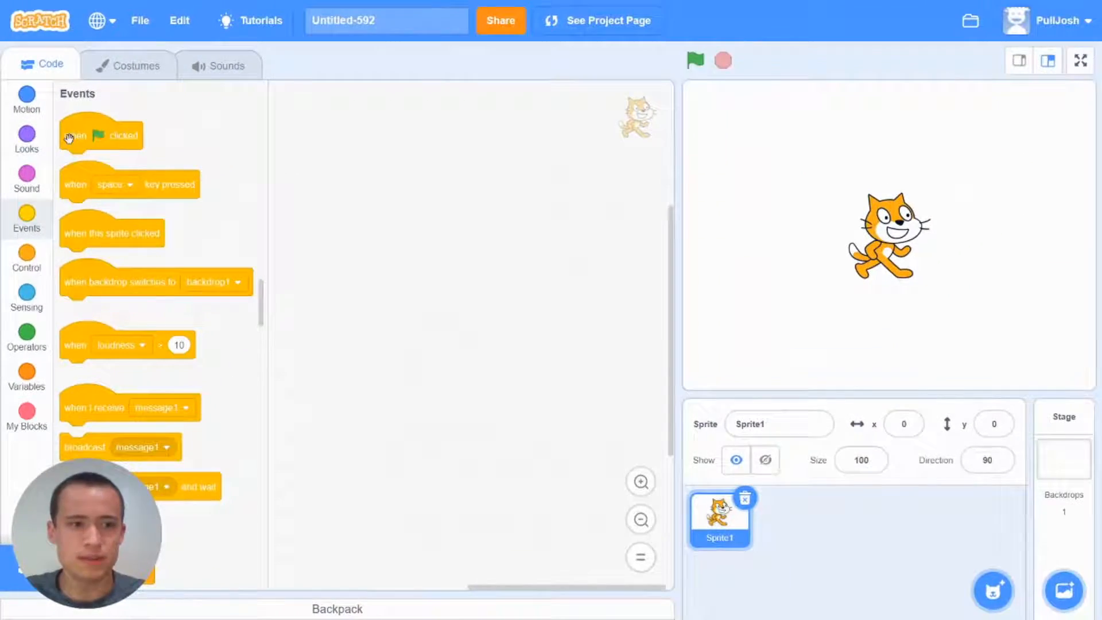
# Step: Start the script with a green-flag event and attach a repeat 10 loop beneath it
pyautogui.moveTo(101, 135); pyautogui.dragTo(394, 157)
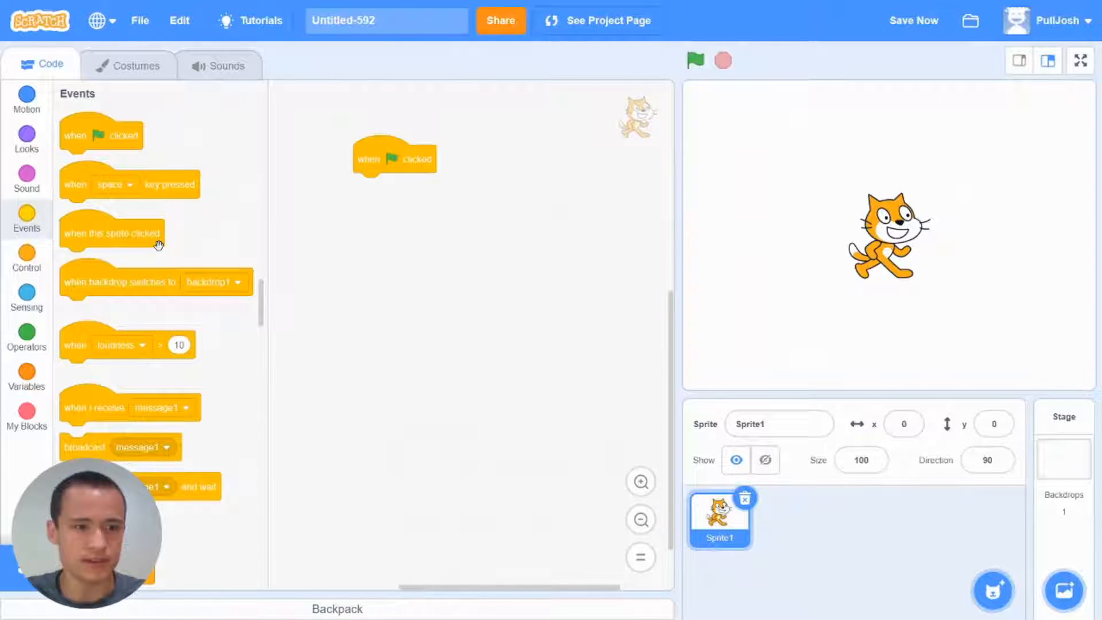
pyautogui.click(26, 261)
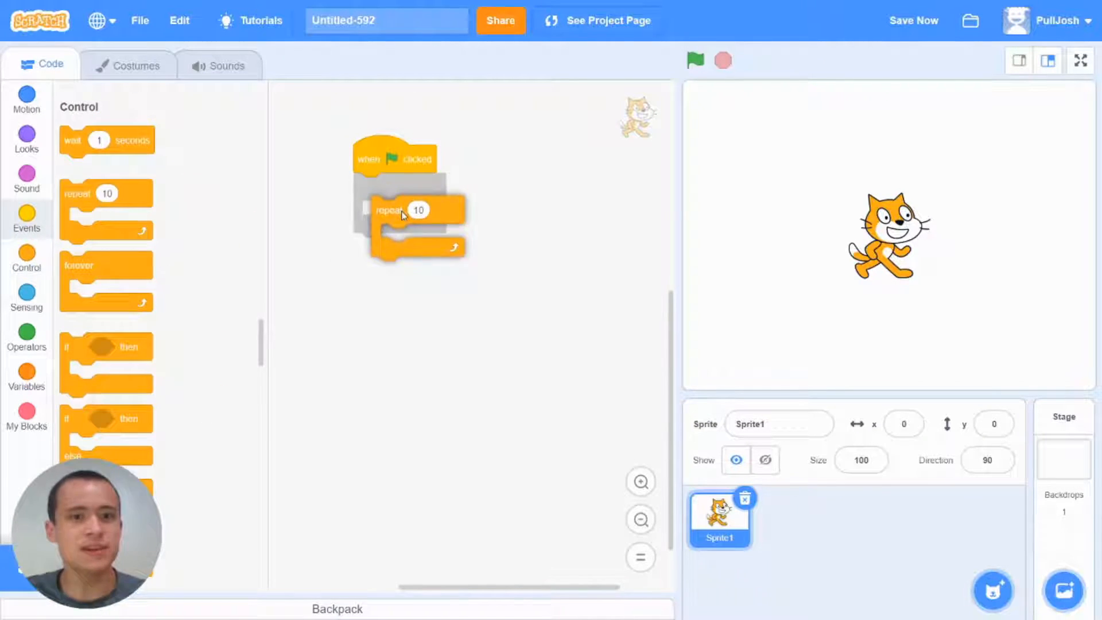
pyautogui.moveTo(411, 209); pyautogui.dragTo(399, 187)
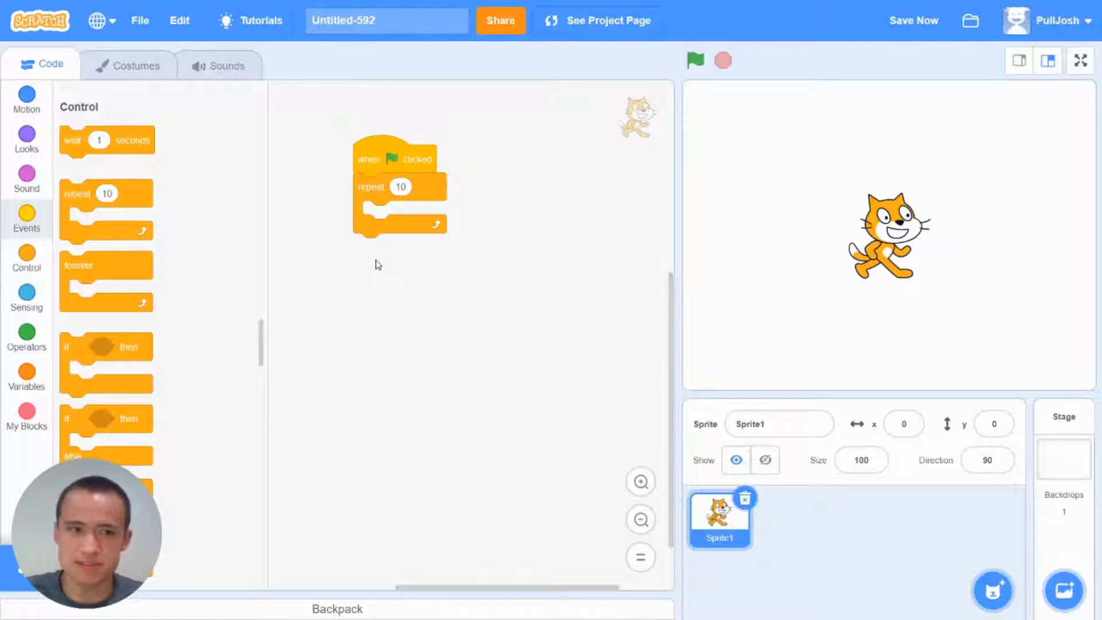
# Step: Put a 'say Hello! for 2 seconds' Looks block inside the repeat loop
pyautogui.click(27, 139)
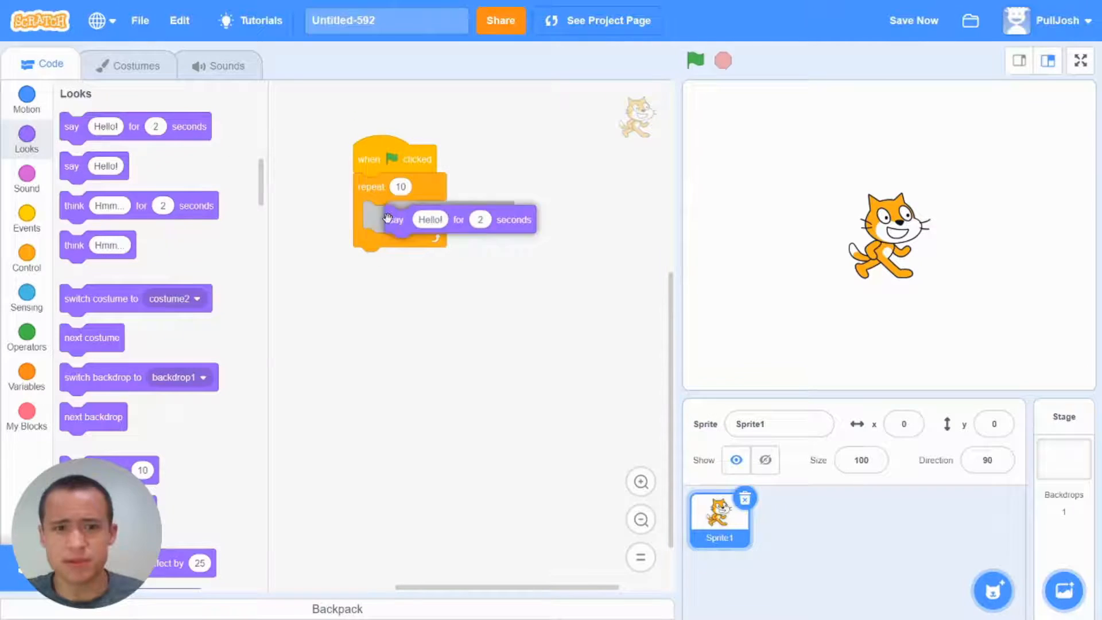
pyautogui.click(27, 337)
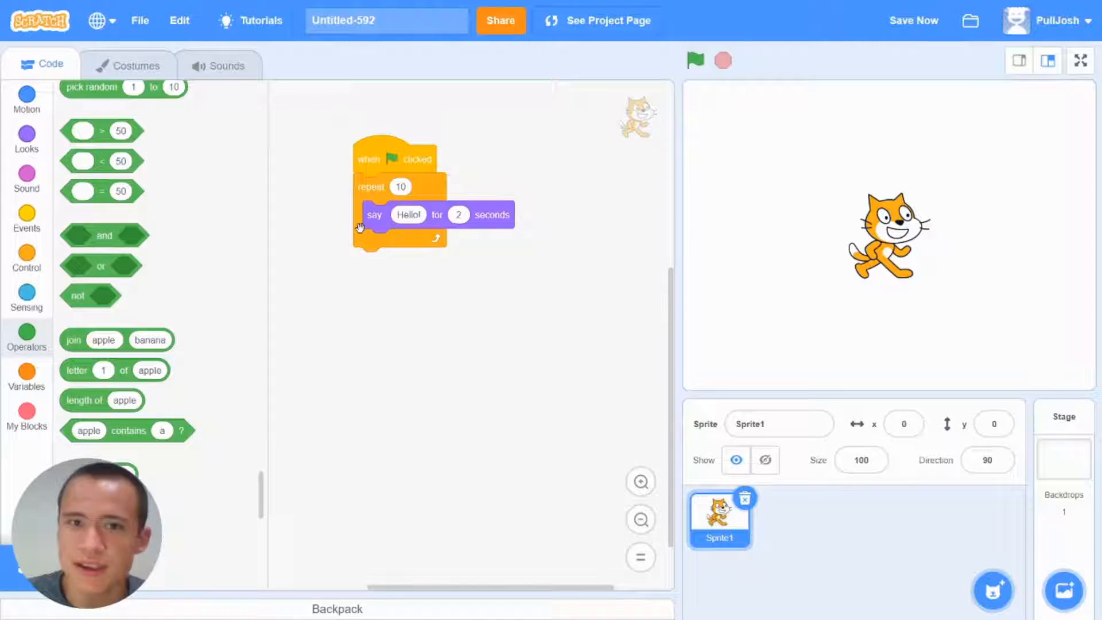
pyautogui.click(26, 377)
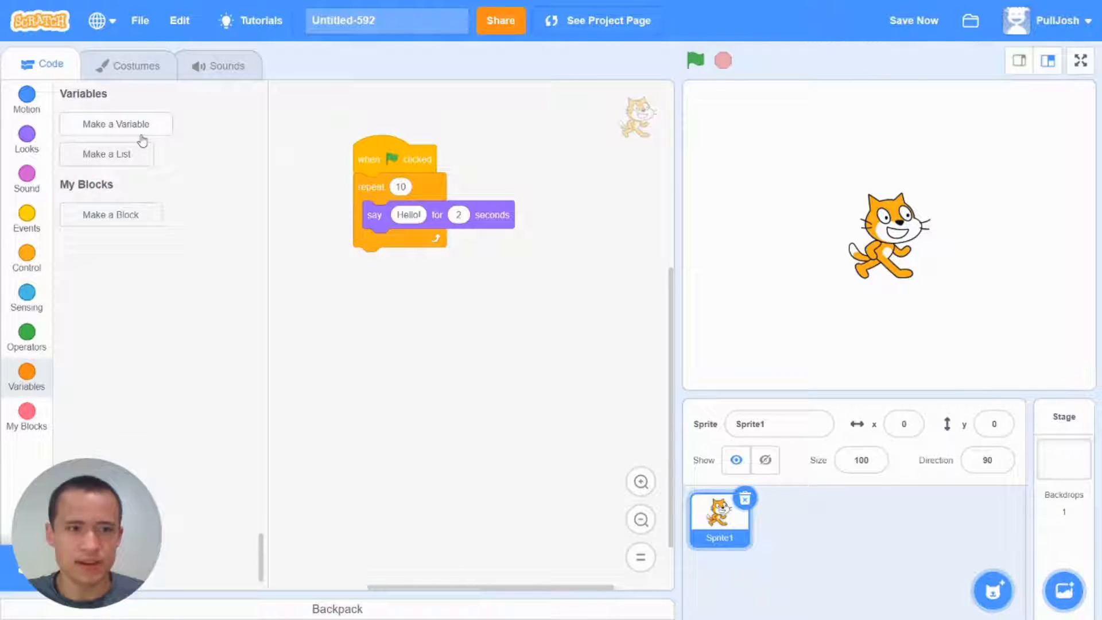
# Step: Make a new variable 'count' scoped to this sprite only and confirm it
pyautogui.click(114, 124)
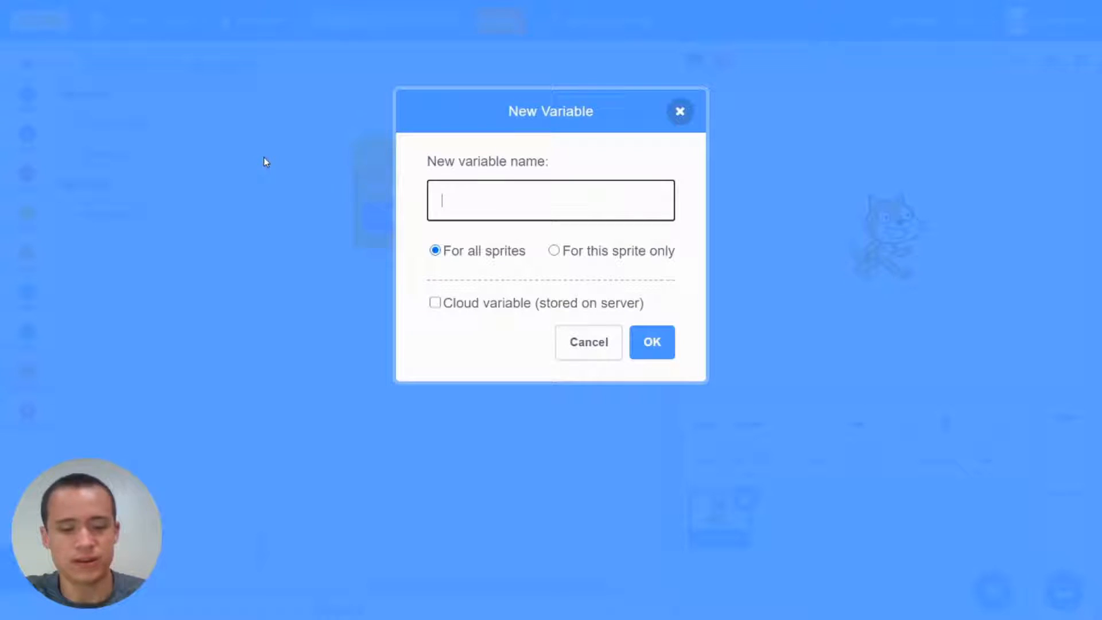
pyautogui.write('count')
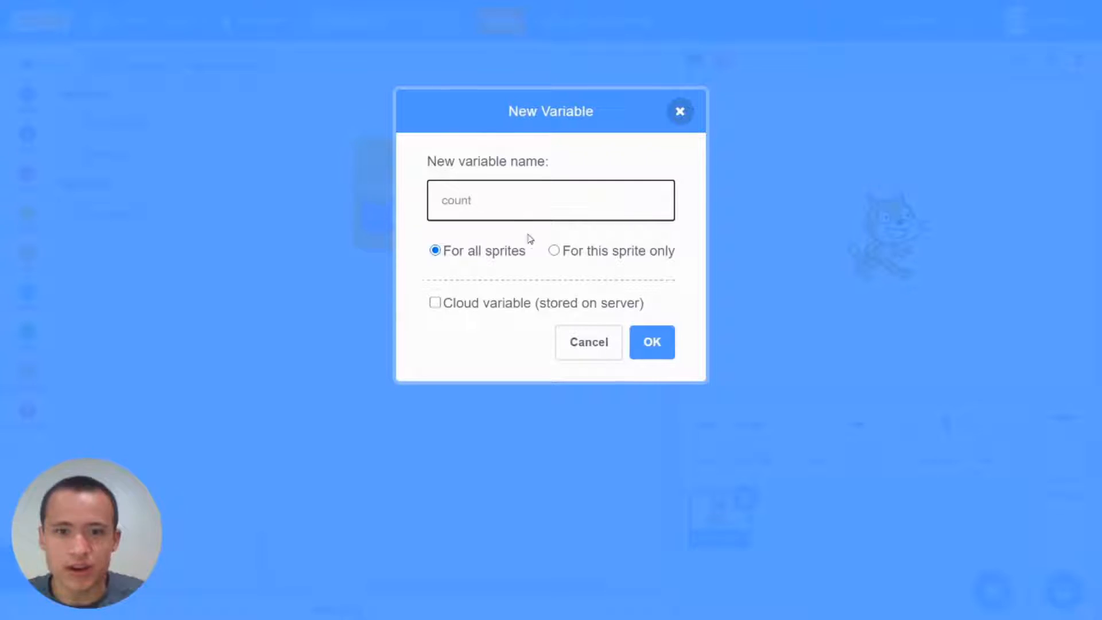
pyautogui.click(555, 250)
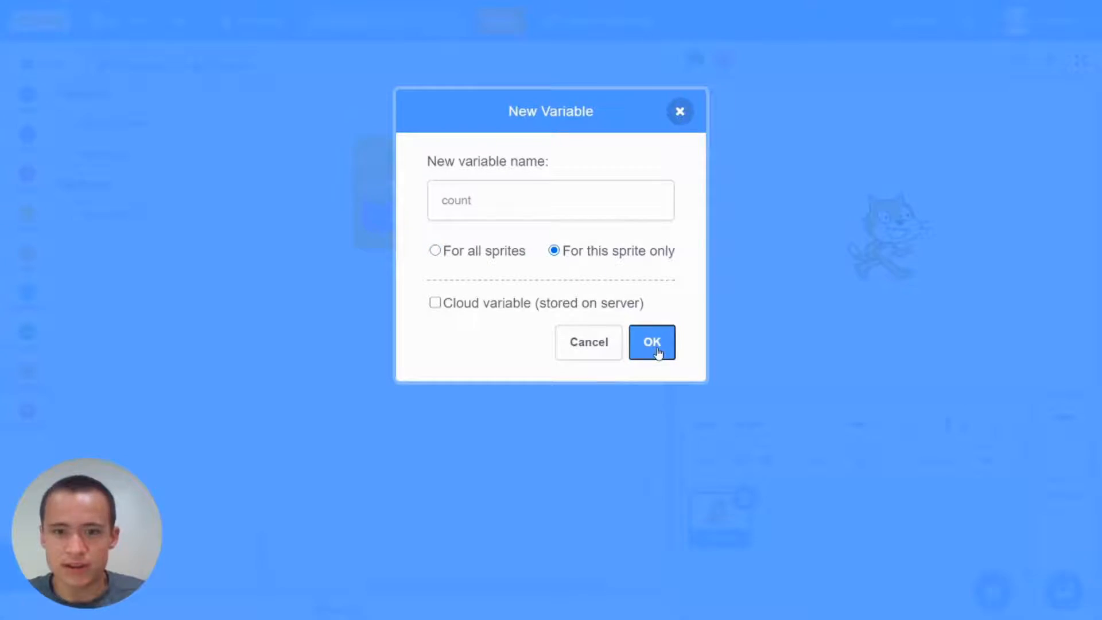
pyautogui.click(652, 342)
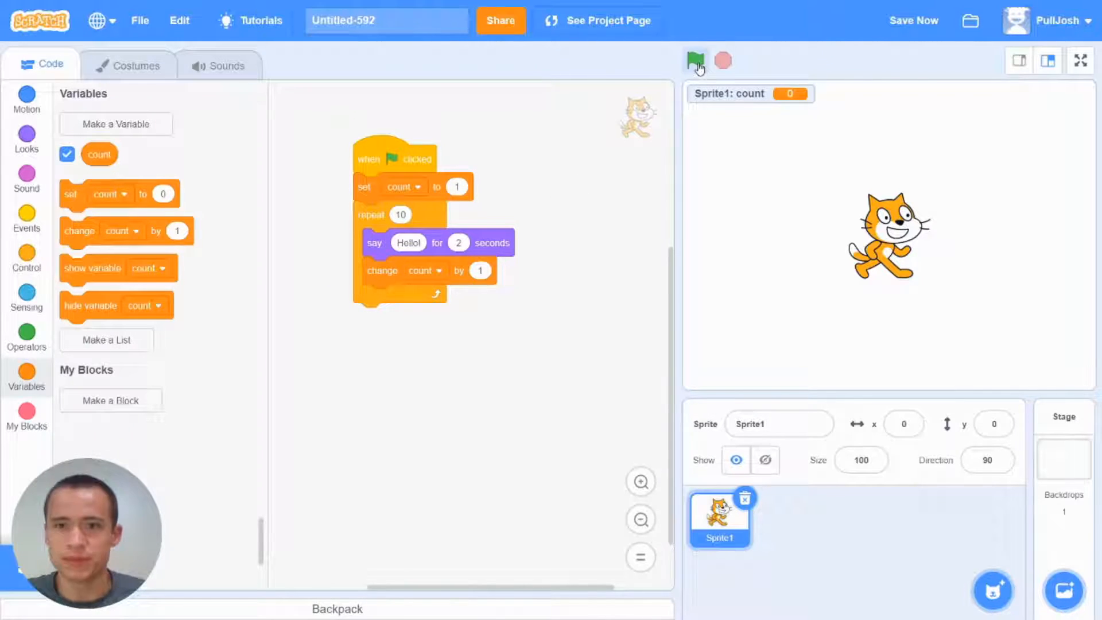
# Step: Run the counter, shorten the say duration to 0.5 seconds, and run it again
pyautogui.click(696, 61)
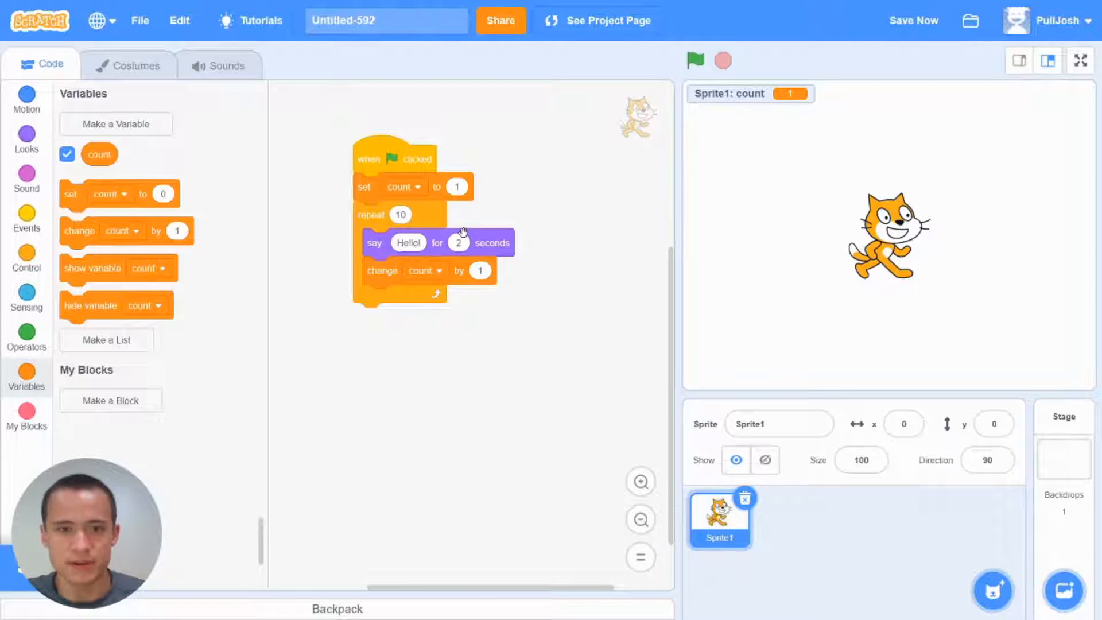
pyautogui.write('0.5')
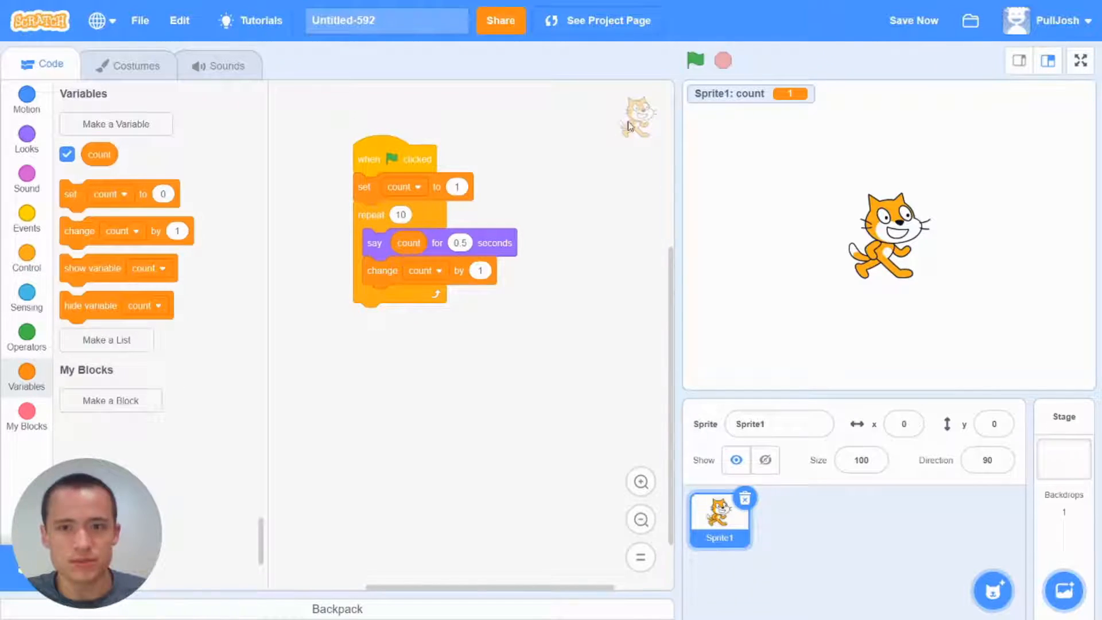
pyautogui.click(695, 60)
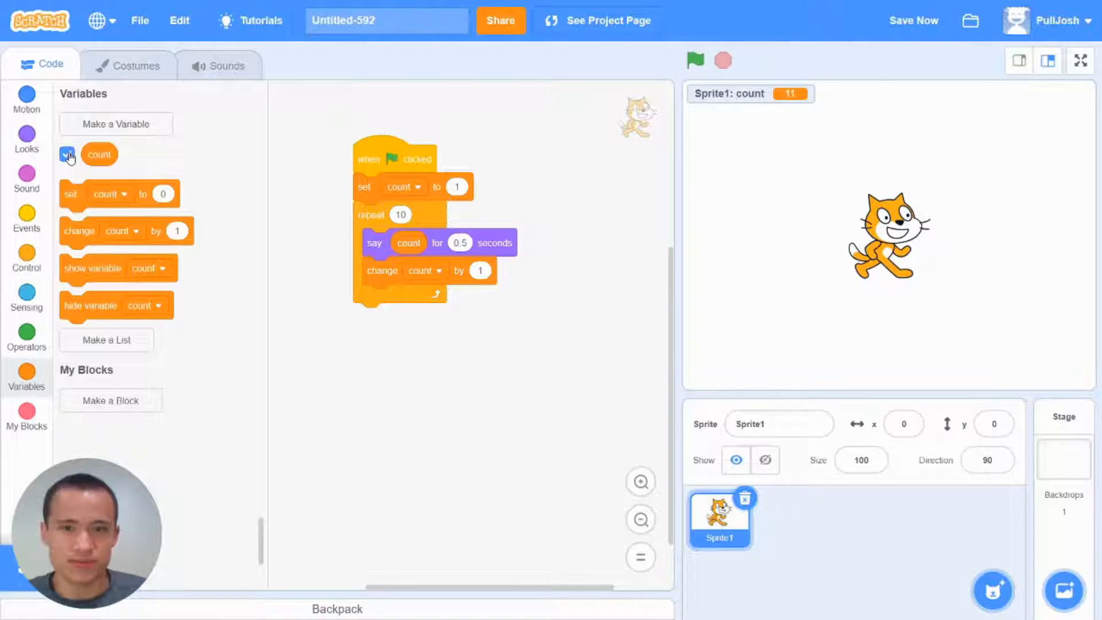
# Step: Adjust the count blocks and rerun the script so the displayed count climbs each repeat
pyautogui.click(67, 154)
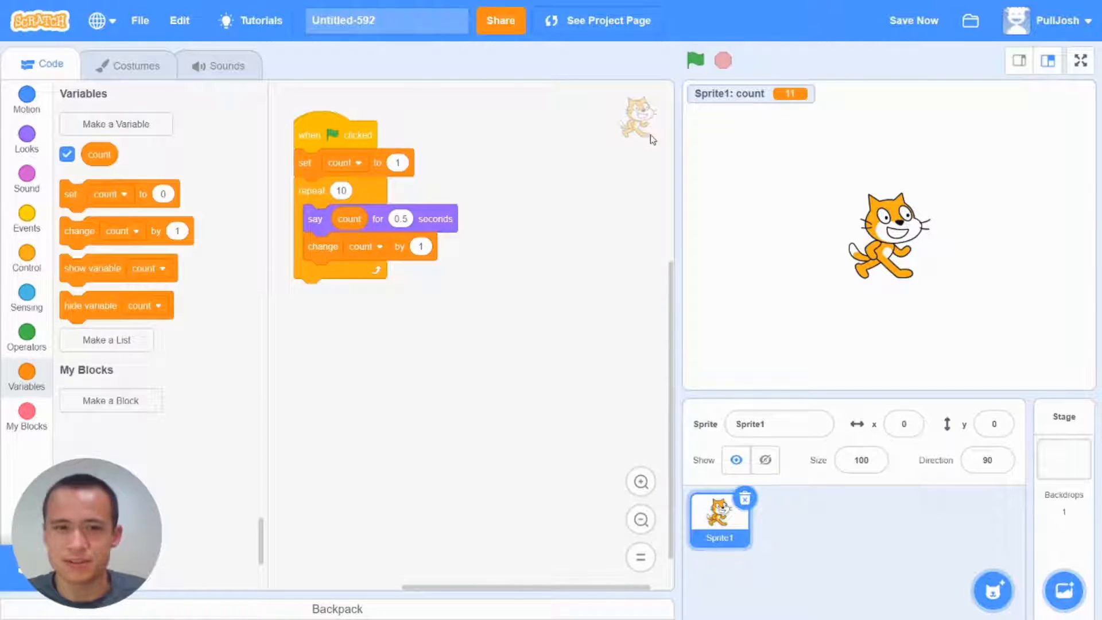
pyautogui.click(695, 61)
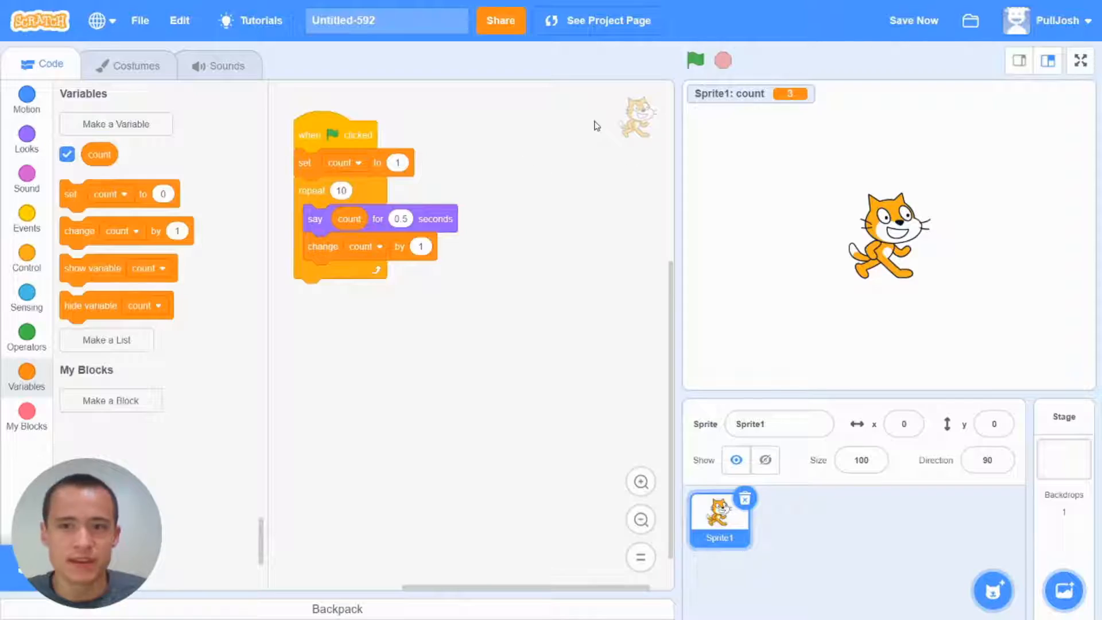
# Step: Convert the Scratch project with Leopard and launch the JavaScript result in CodeSandbox
pyautogui.click(913, 21)
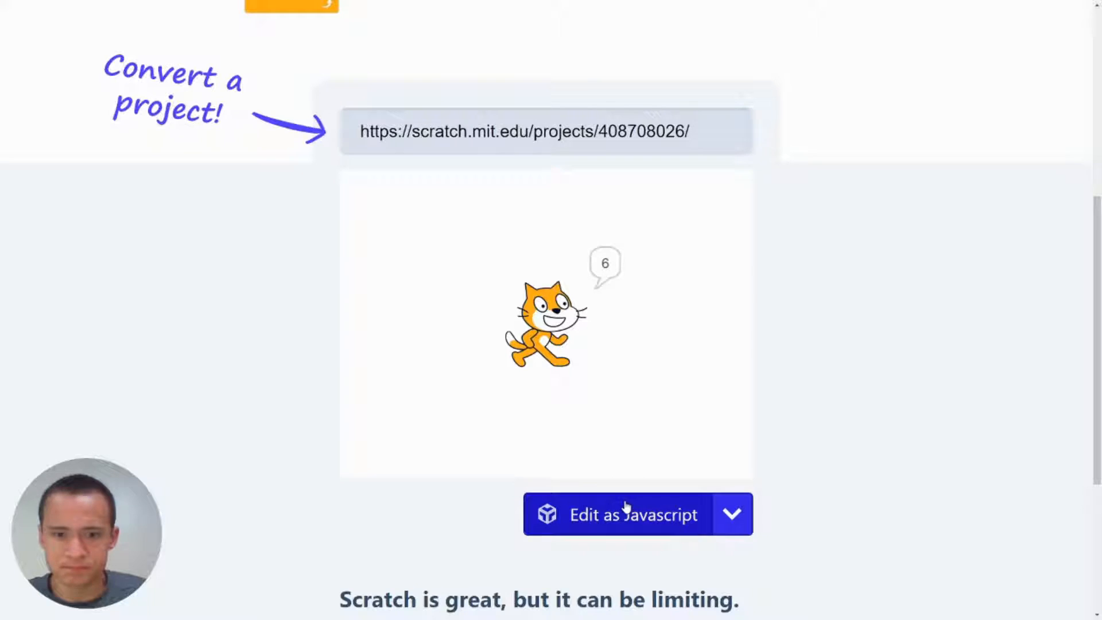
pyautogui.click(630, 515)
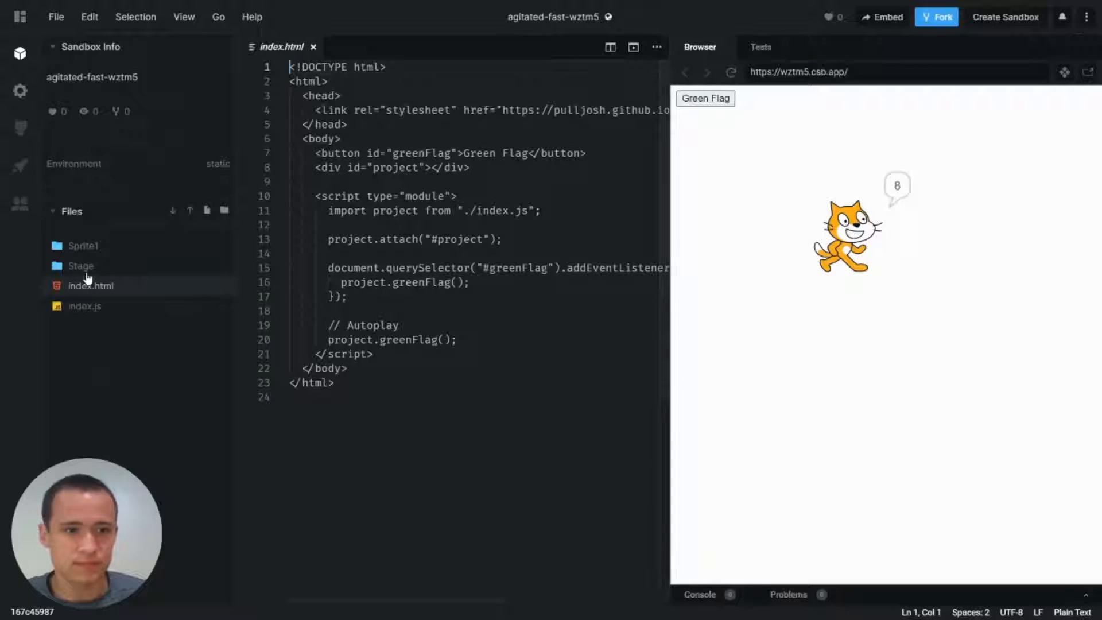
# Step: Expand Sprite1, view Sprite1.js, and select the line initializing count to 3
pyautogui.click(81, 246)
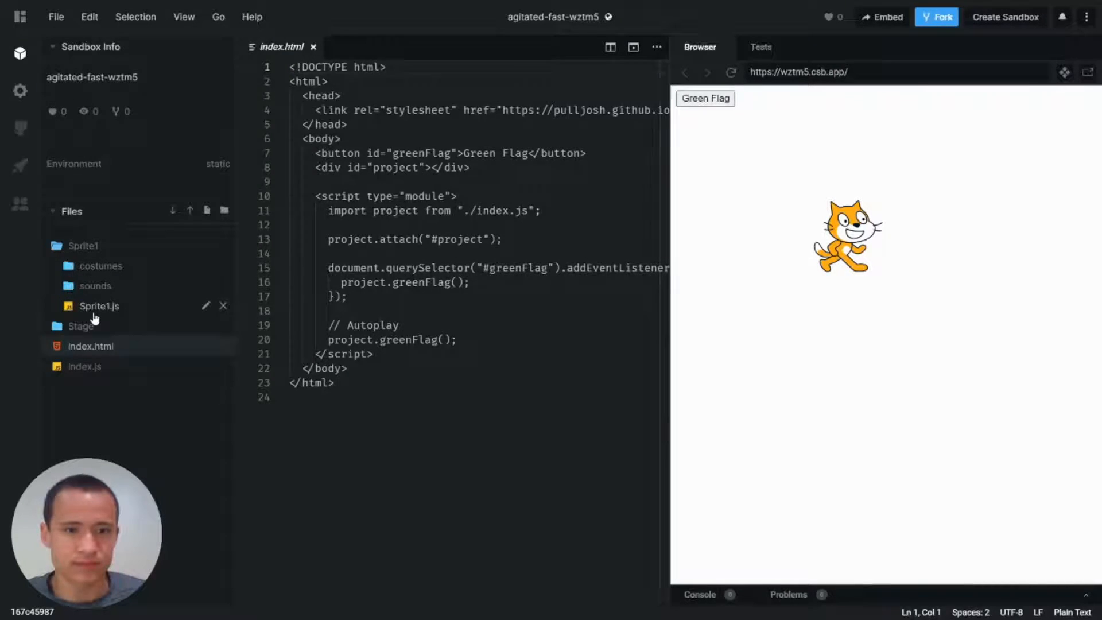
pyautogui.click(99, 305)
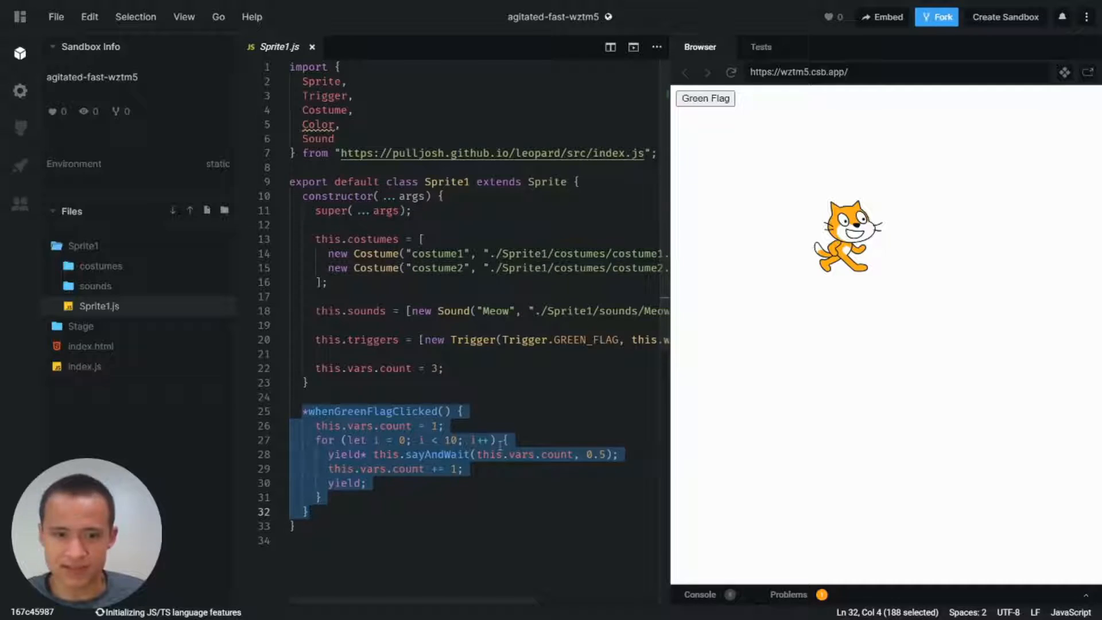
pyautogui.doubleClick(490, 454)
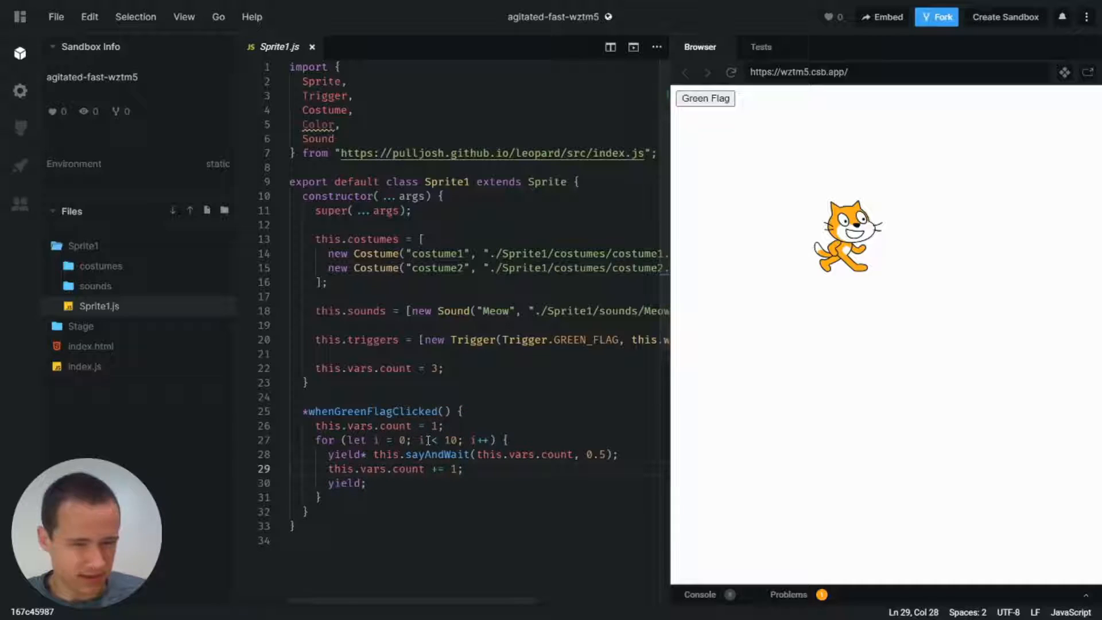
pyautogui.doubleClick(450, 440)
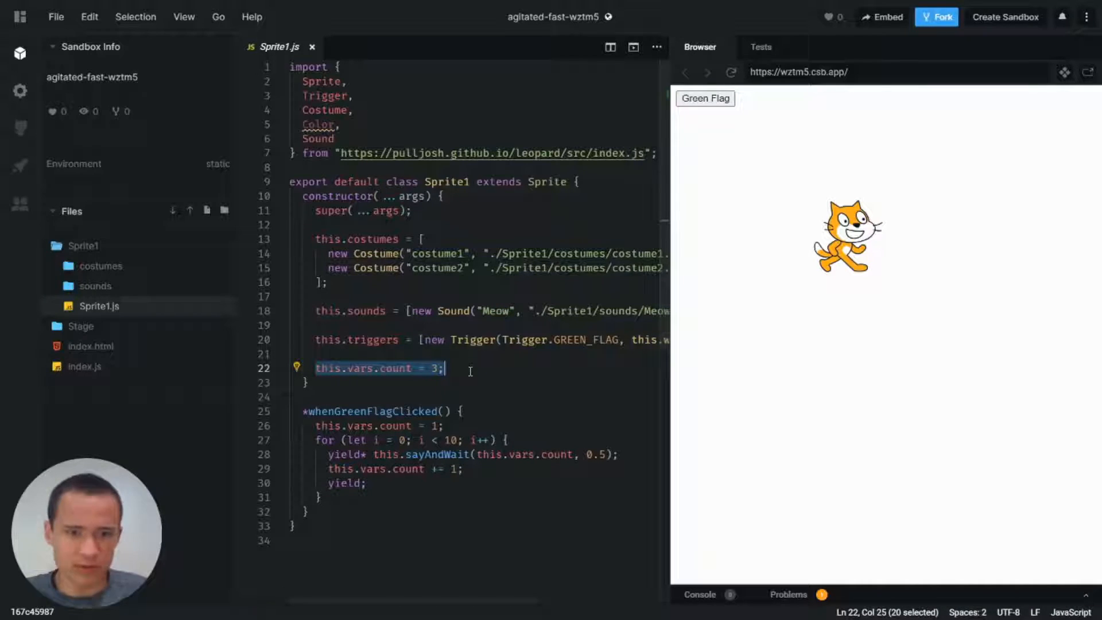
# Step: Delete the this.vars.count line and replace the ??? say argument with the loop index i
pyautogui.press('Delete')
pyautogui.write('???')
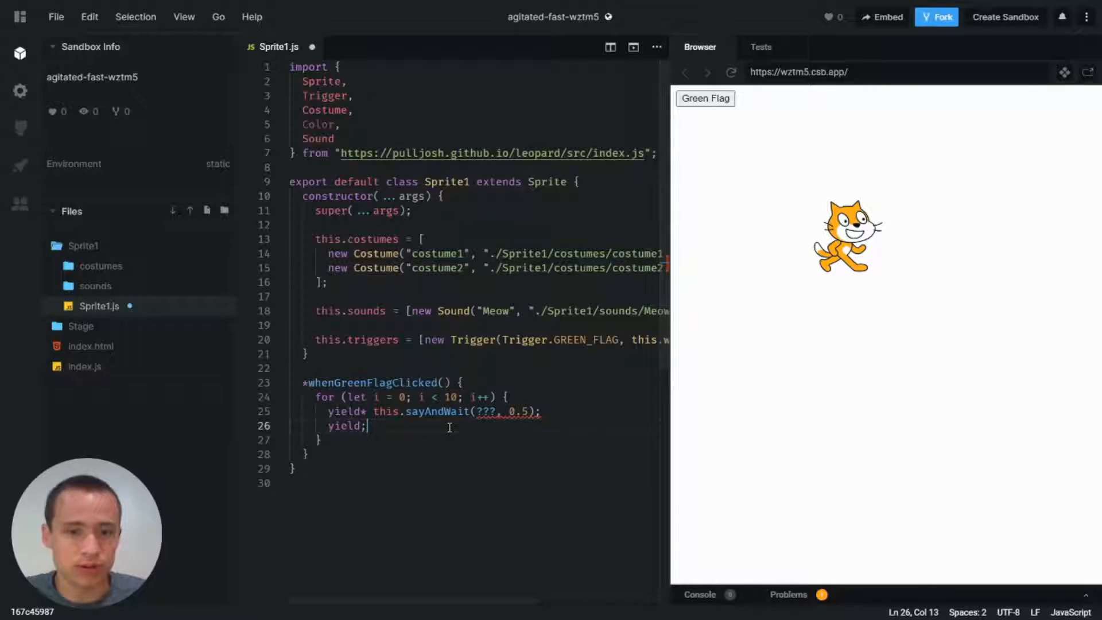
pyautogui.doubleClick(484, 411)
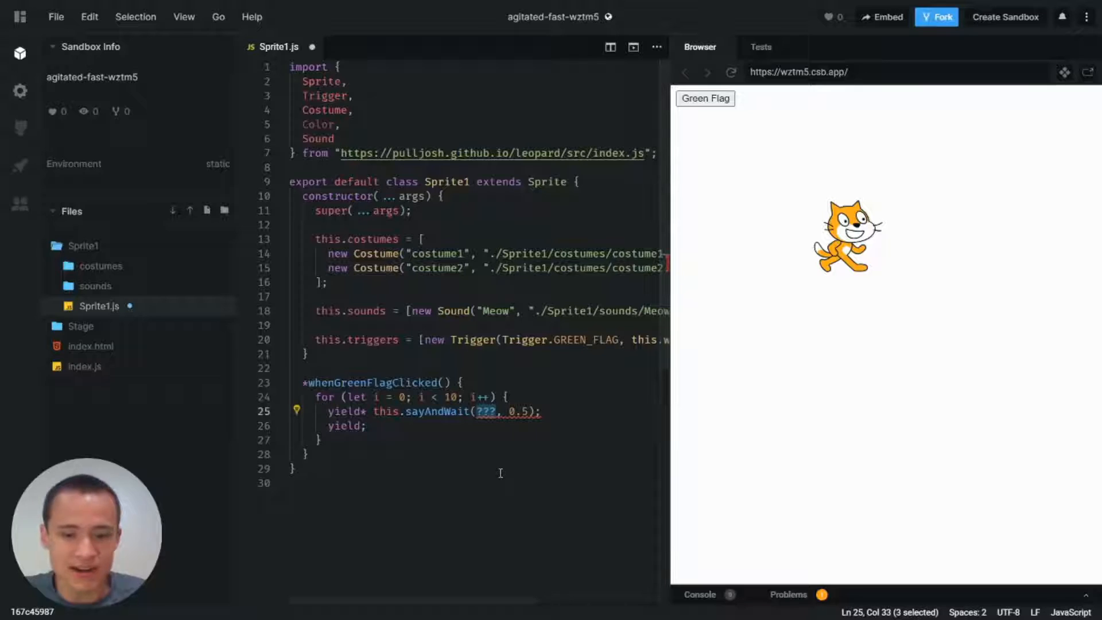
pyautogui.write('i')
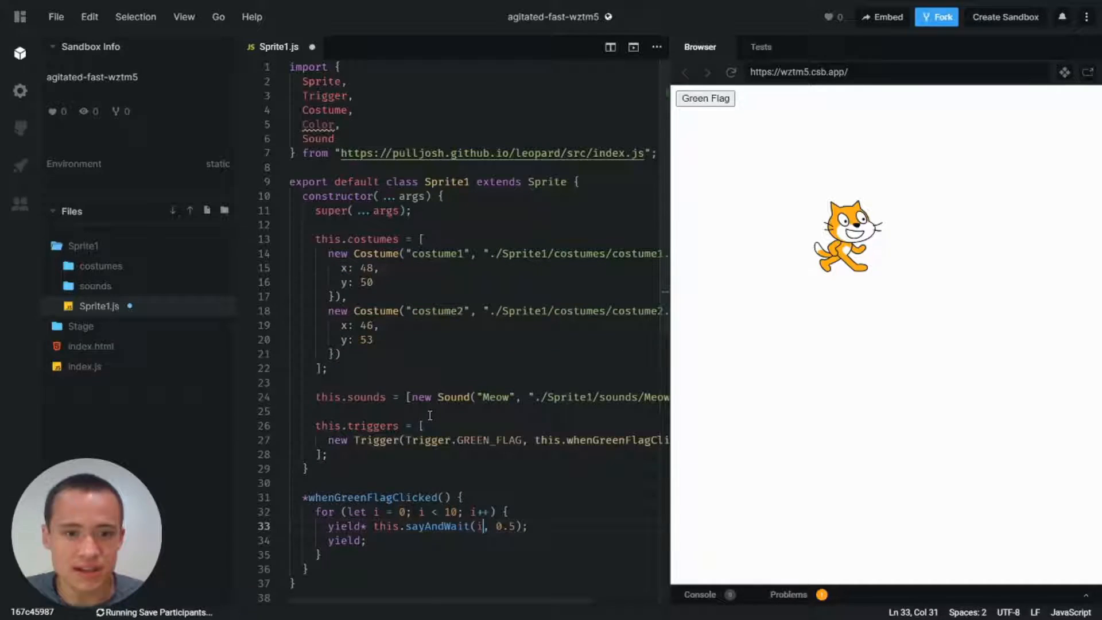
# Step: Fork the sandbox to save a personal copy
pyautogui.scroll(-3)
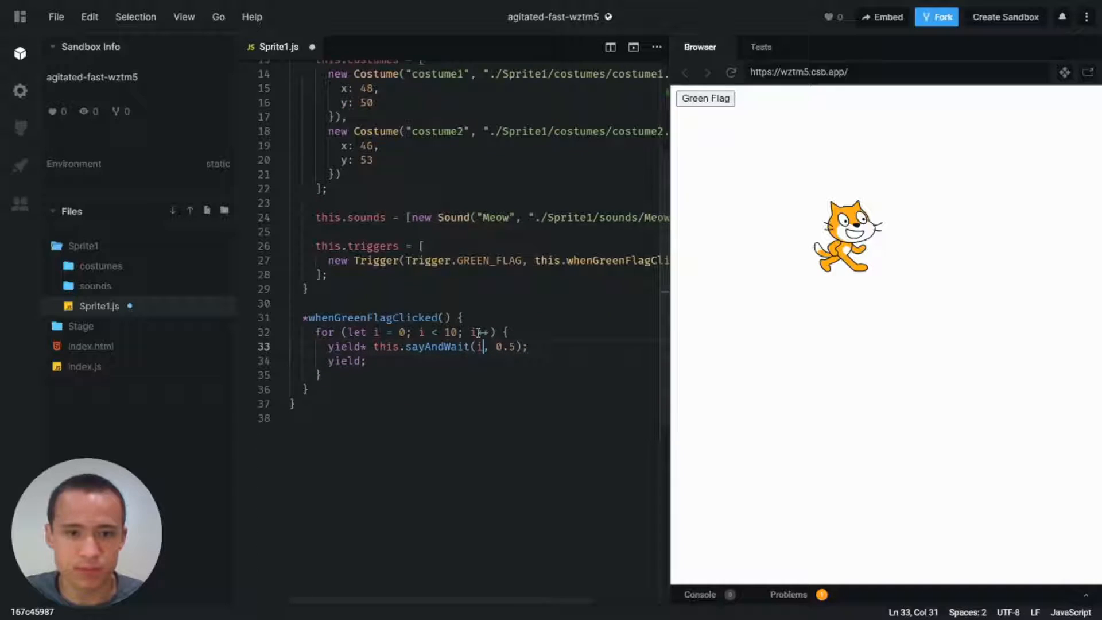
pyautogui.click(936, 16)
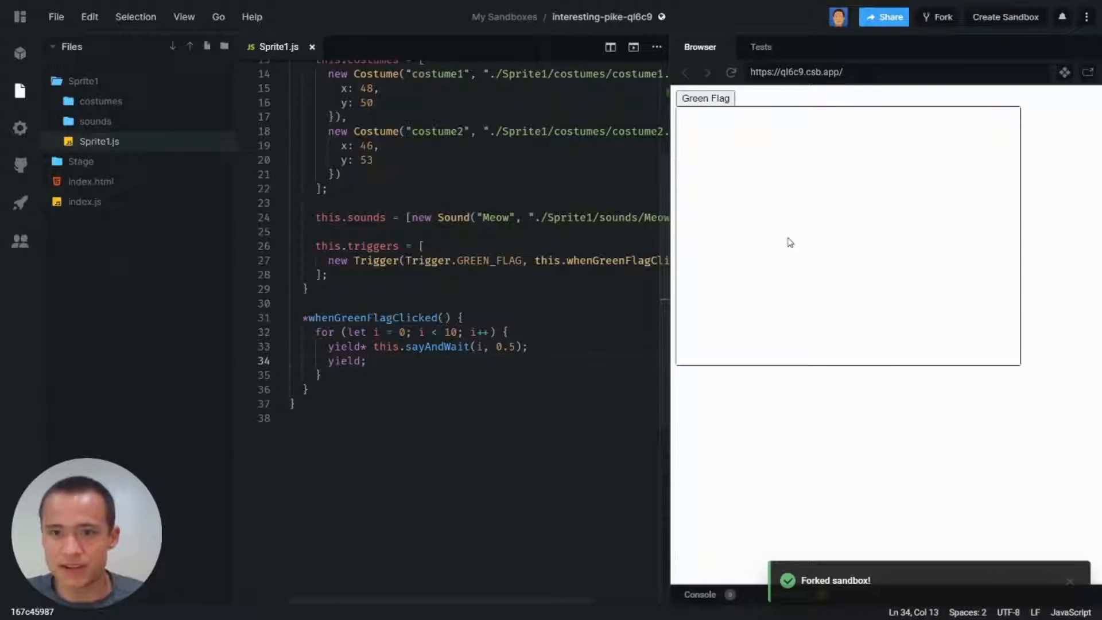
# Step: Change the sayAndWait argument to i + 1 so counting starts at one
pyautogui.click(705, 98)
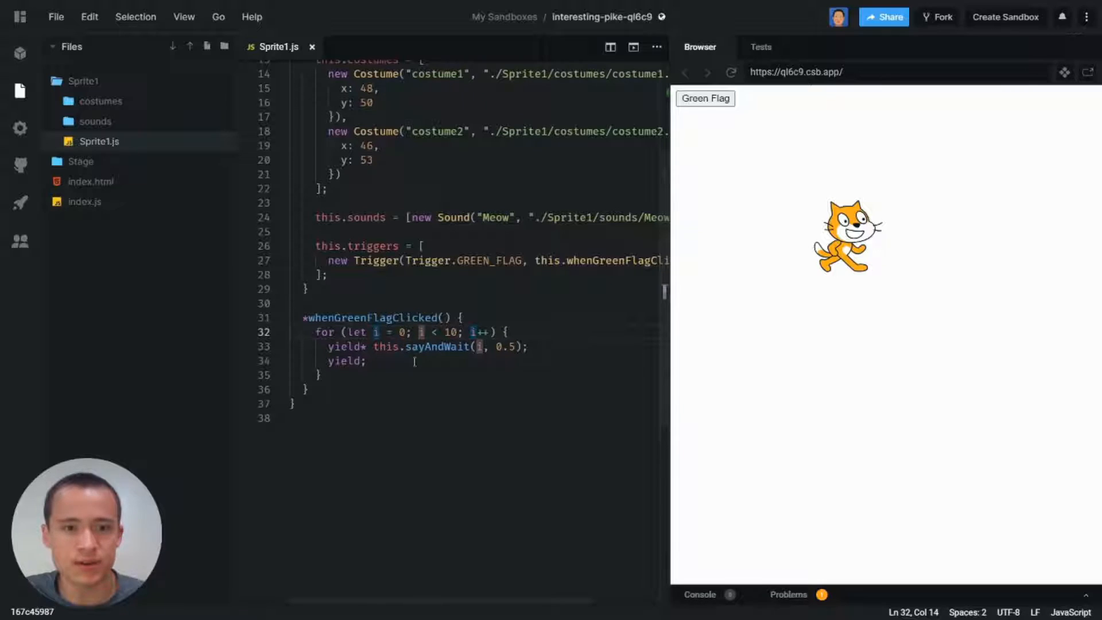
pyautogui.doubleClick(400, 331)
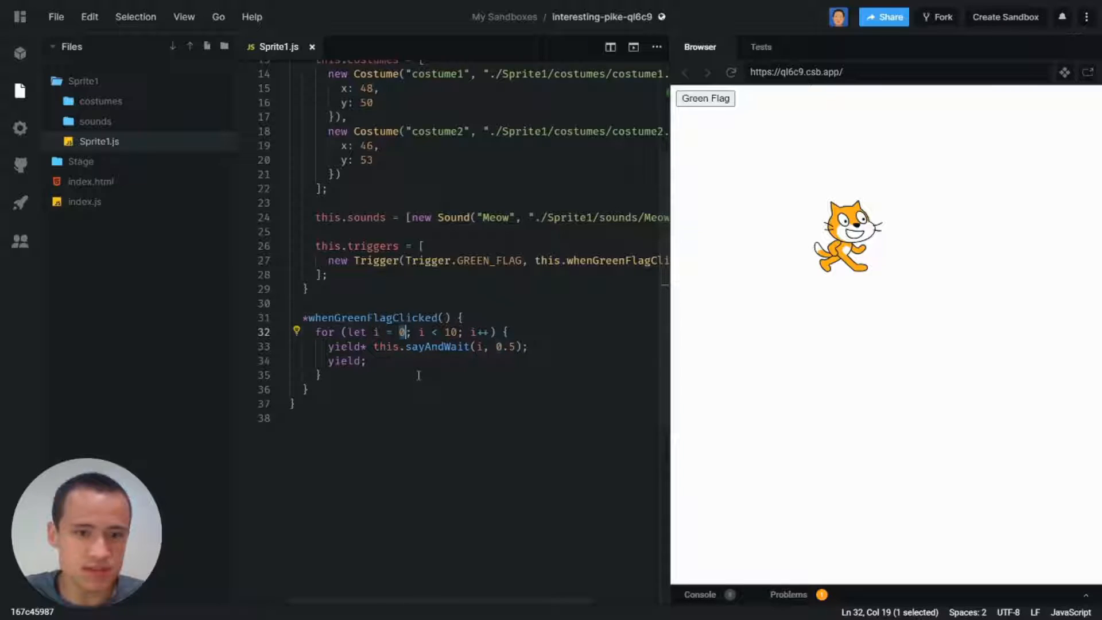
pyautogui.write('1')
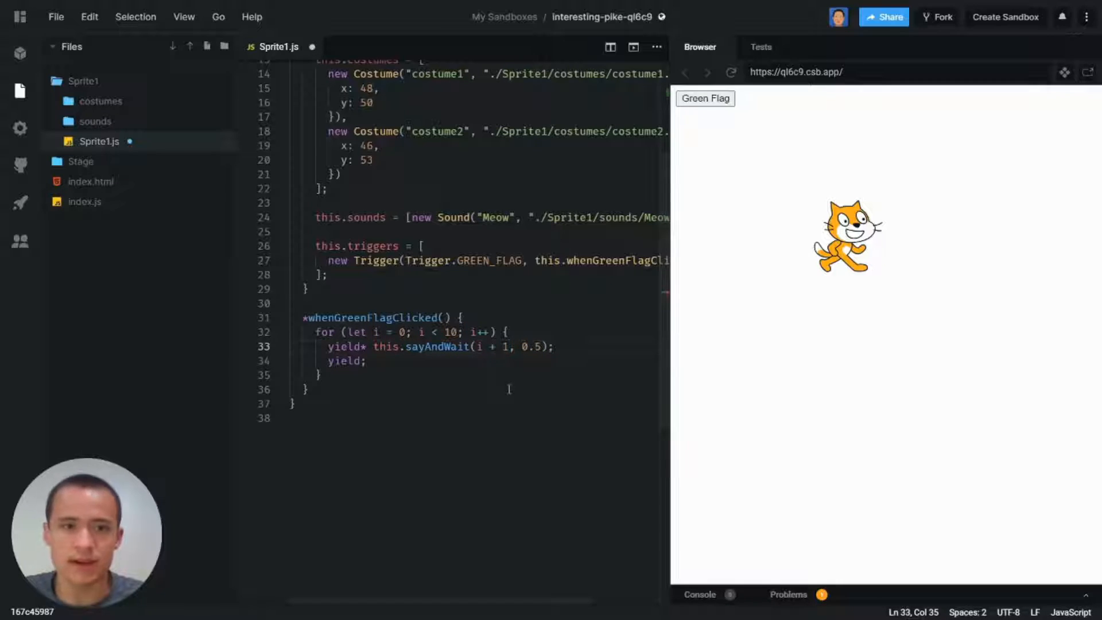
# Step: Paste a second identical for loop below the first inside whenGreenFlagClicked
pyautogui.click(703, 99)
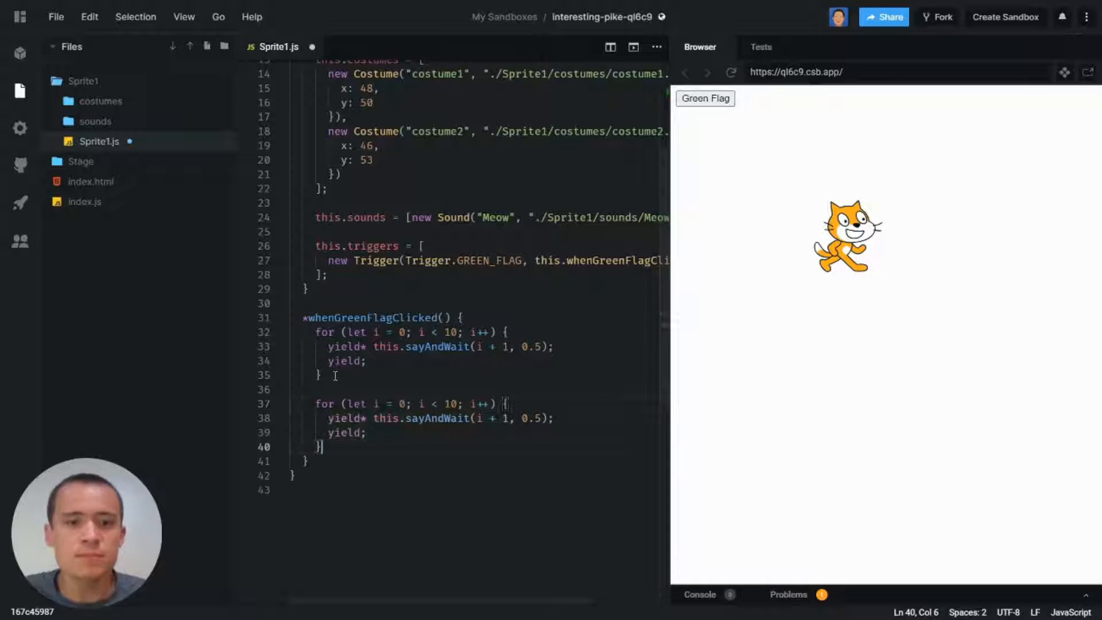
# Step: Undo the pasted loop and rerun via Green Flag so the cat counts up
pyautogui.click(375, 403)
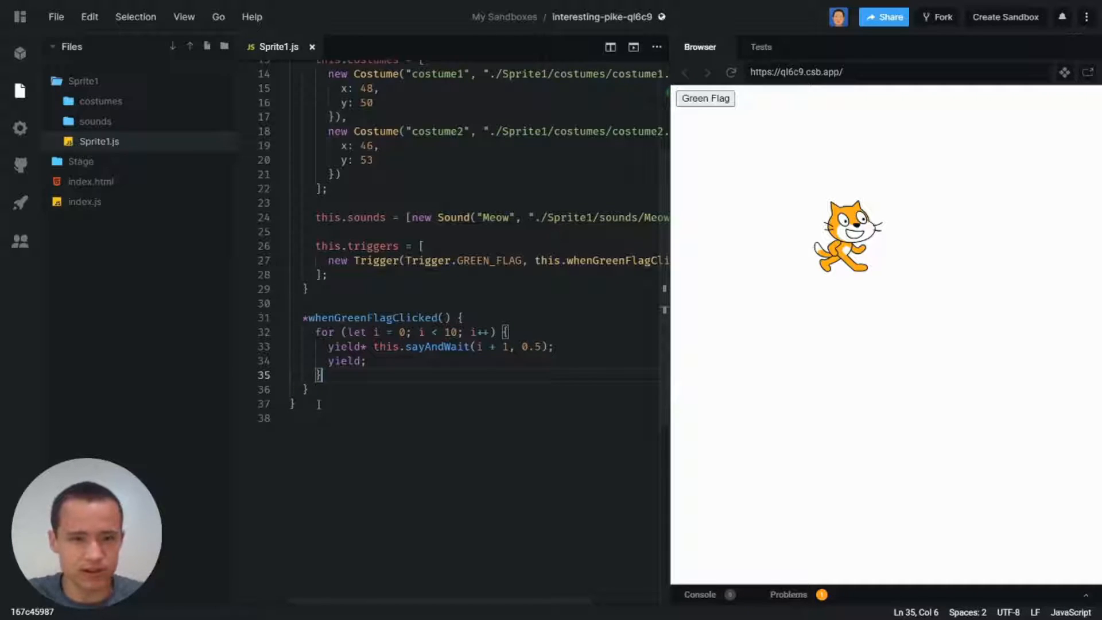
pyautogui.click(704, 99)
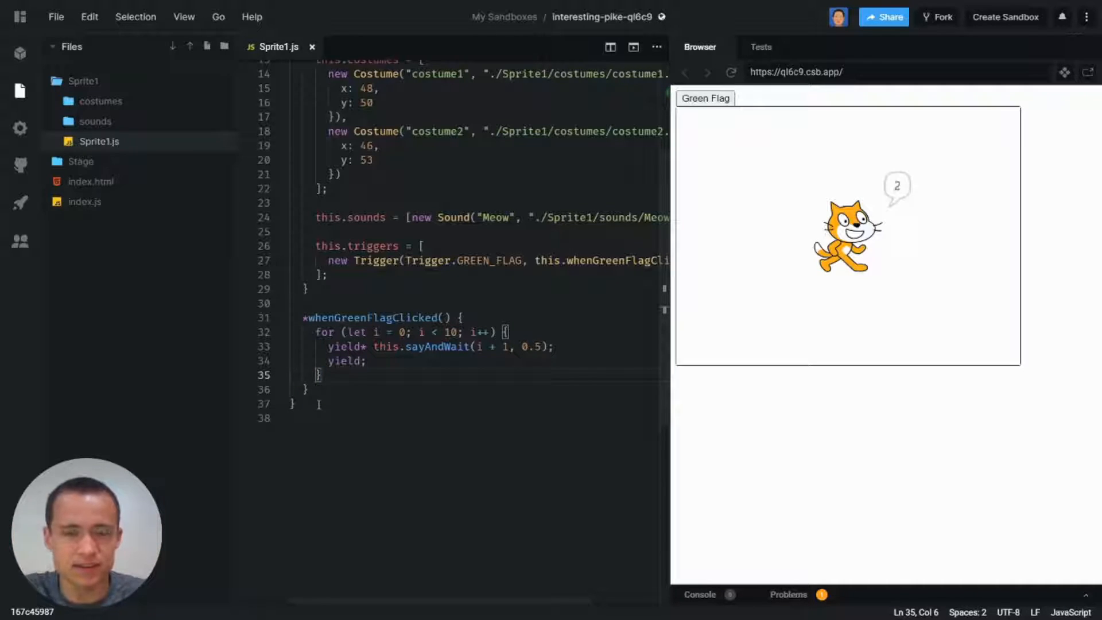